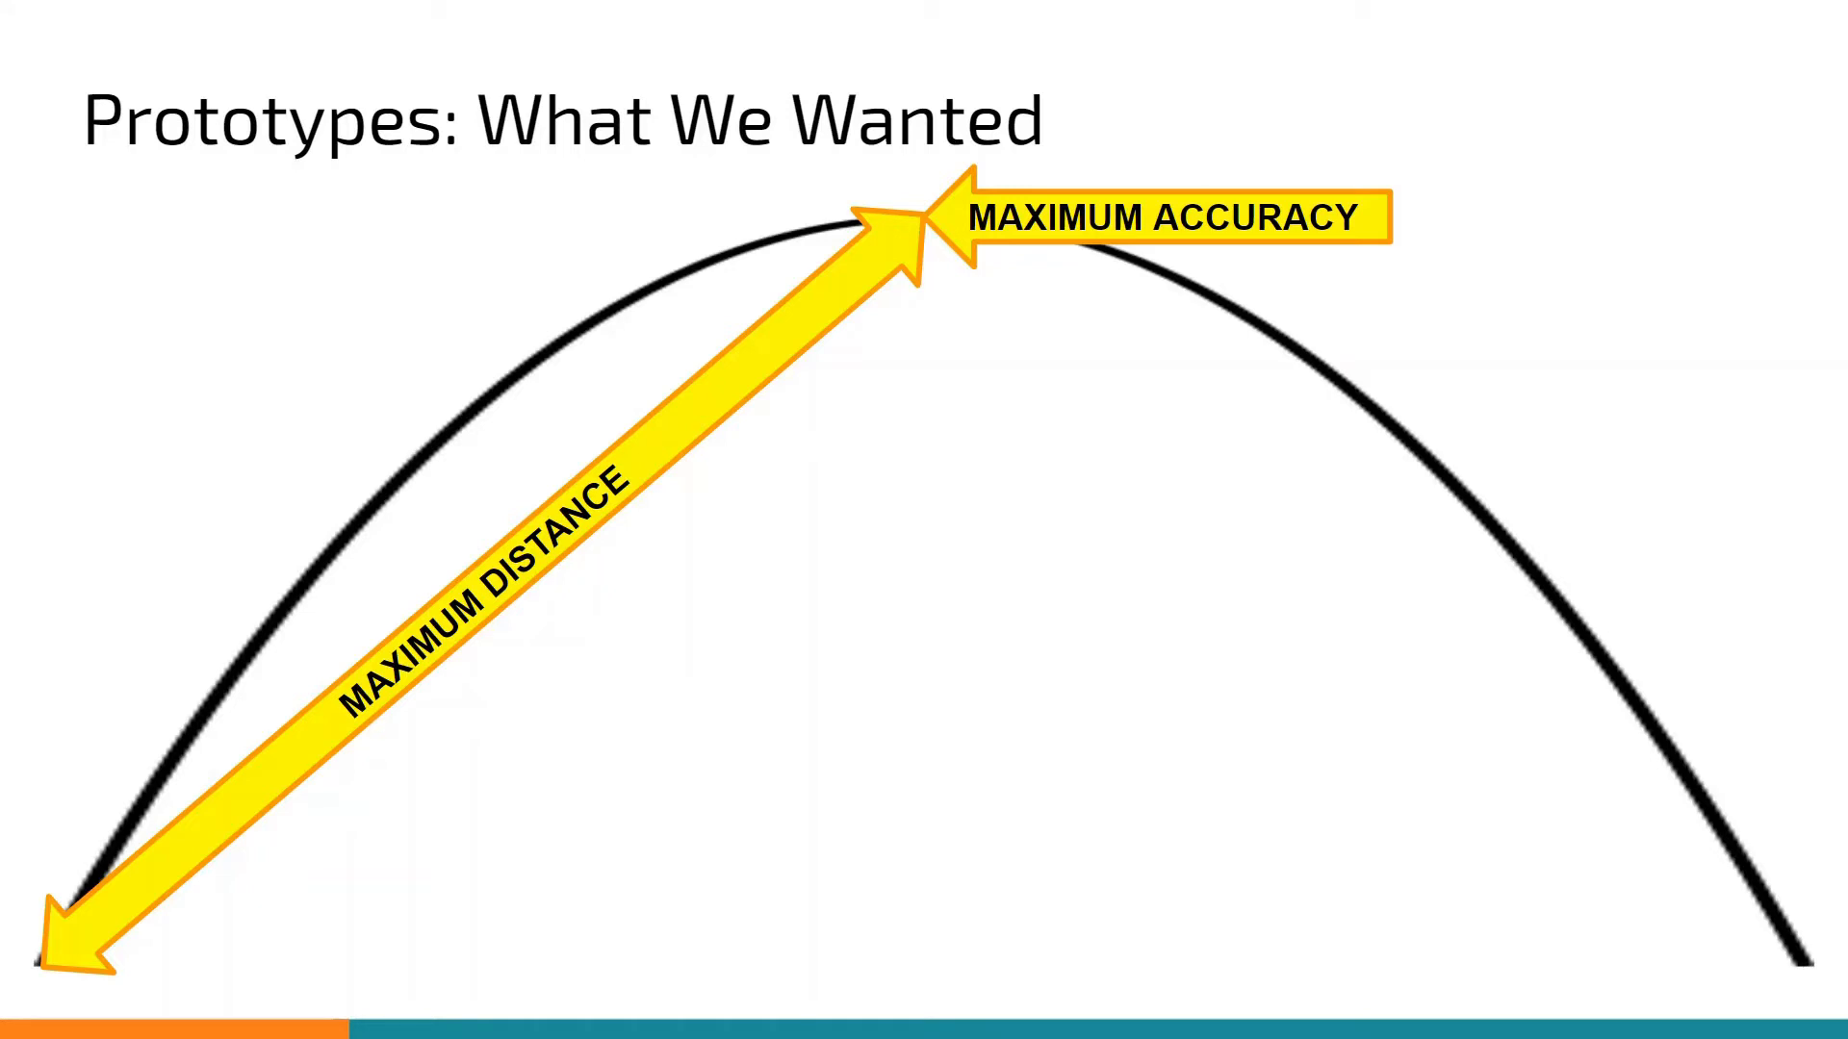
pyautogui.press('Right')
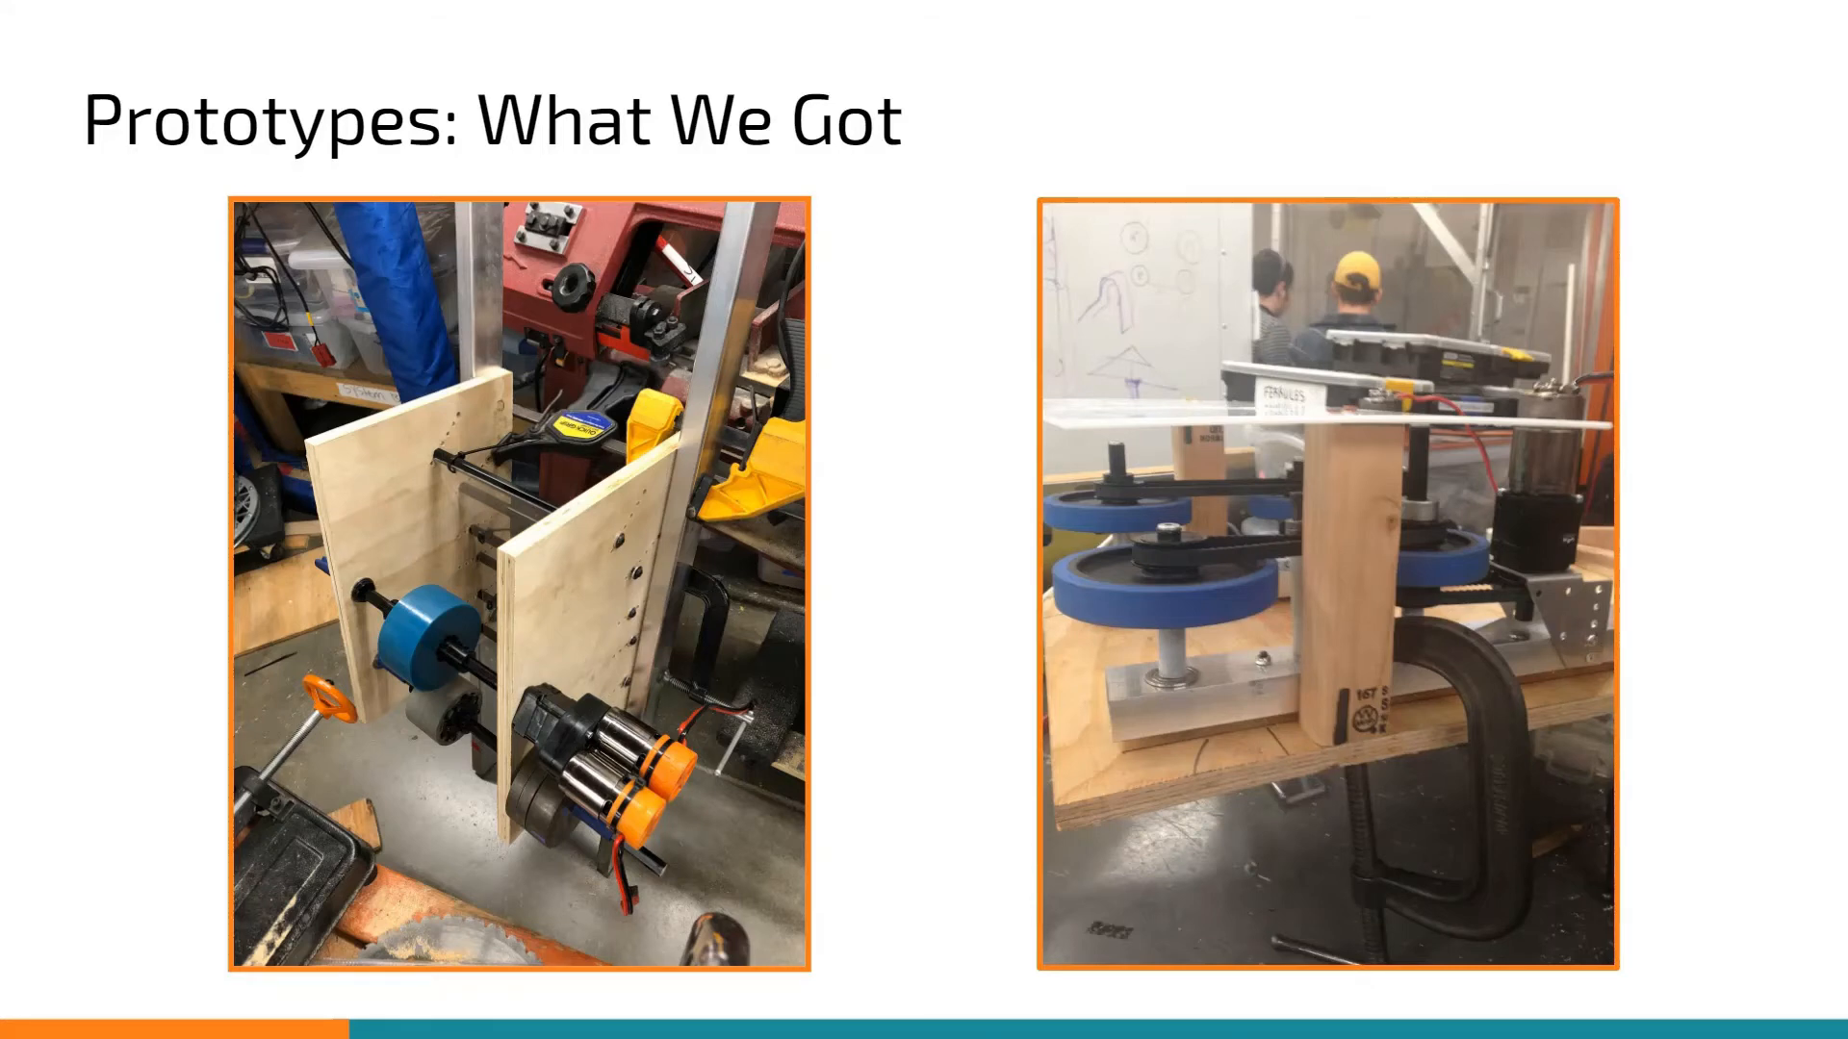
pyautogui.press('Right')
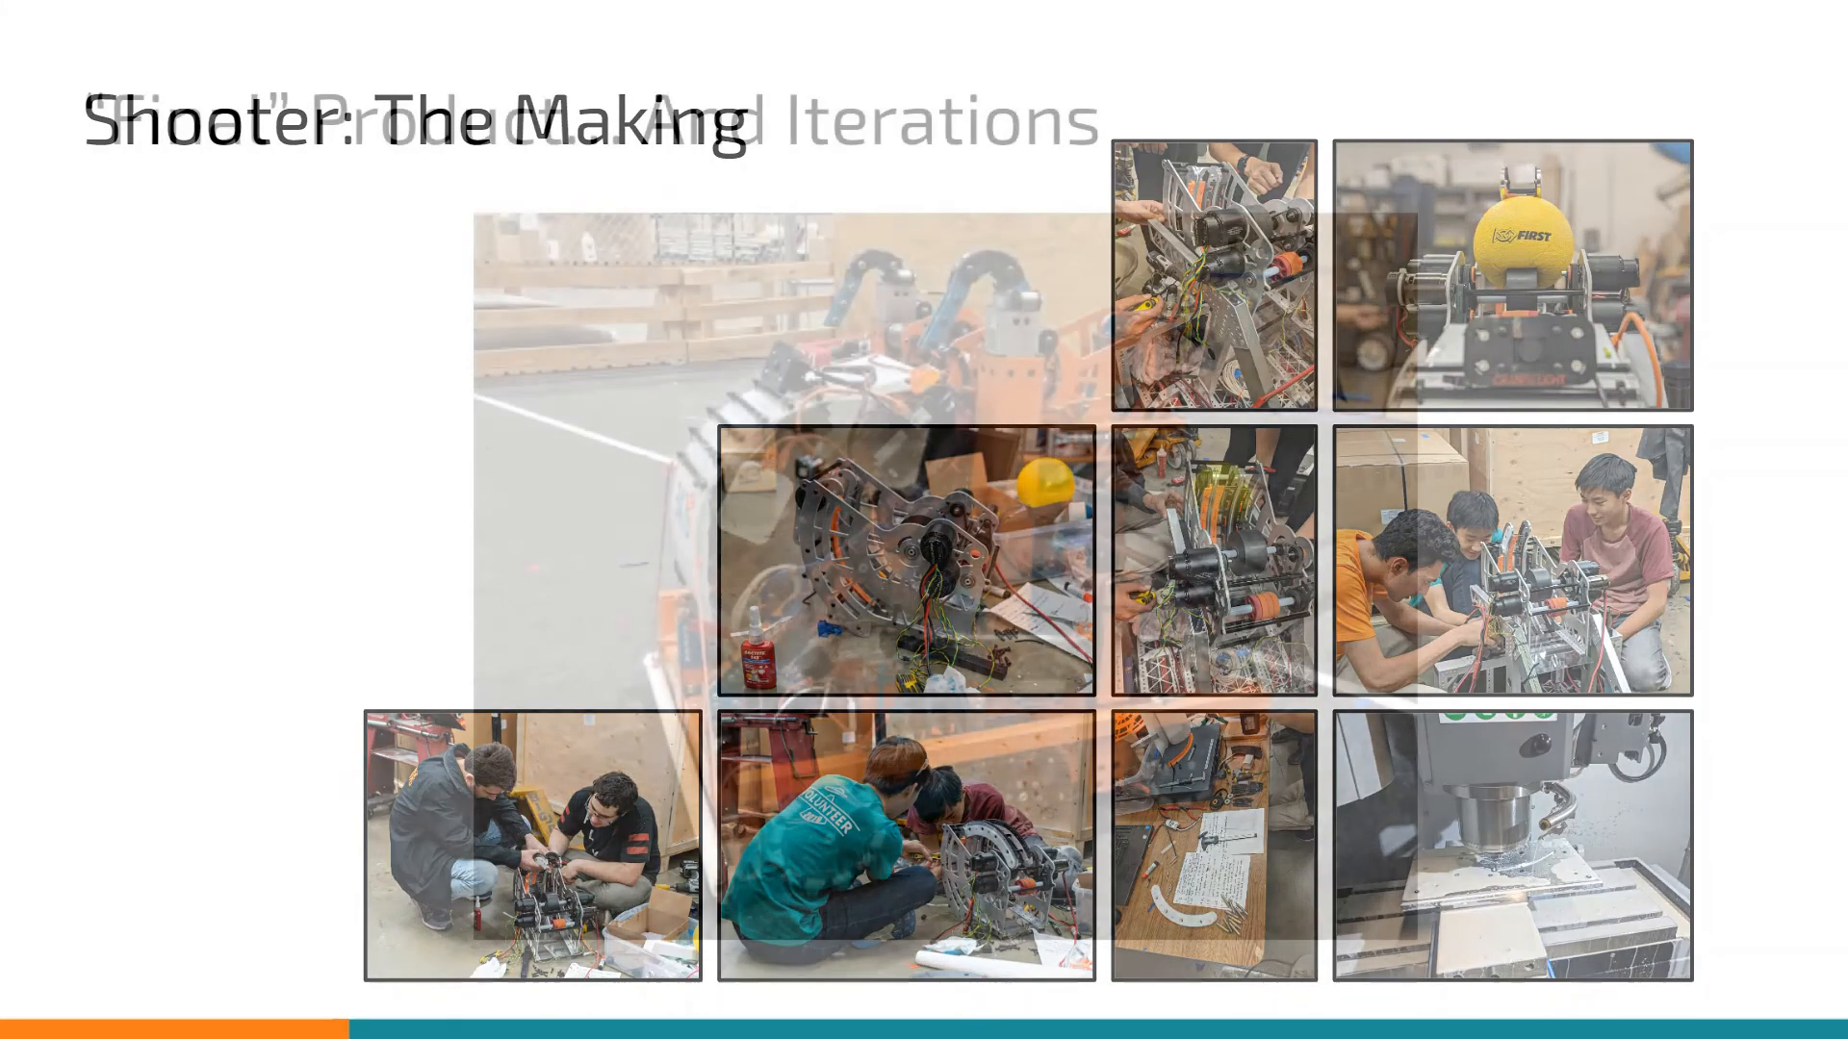
pyautogui.press('Right')
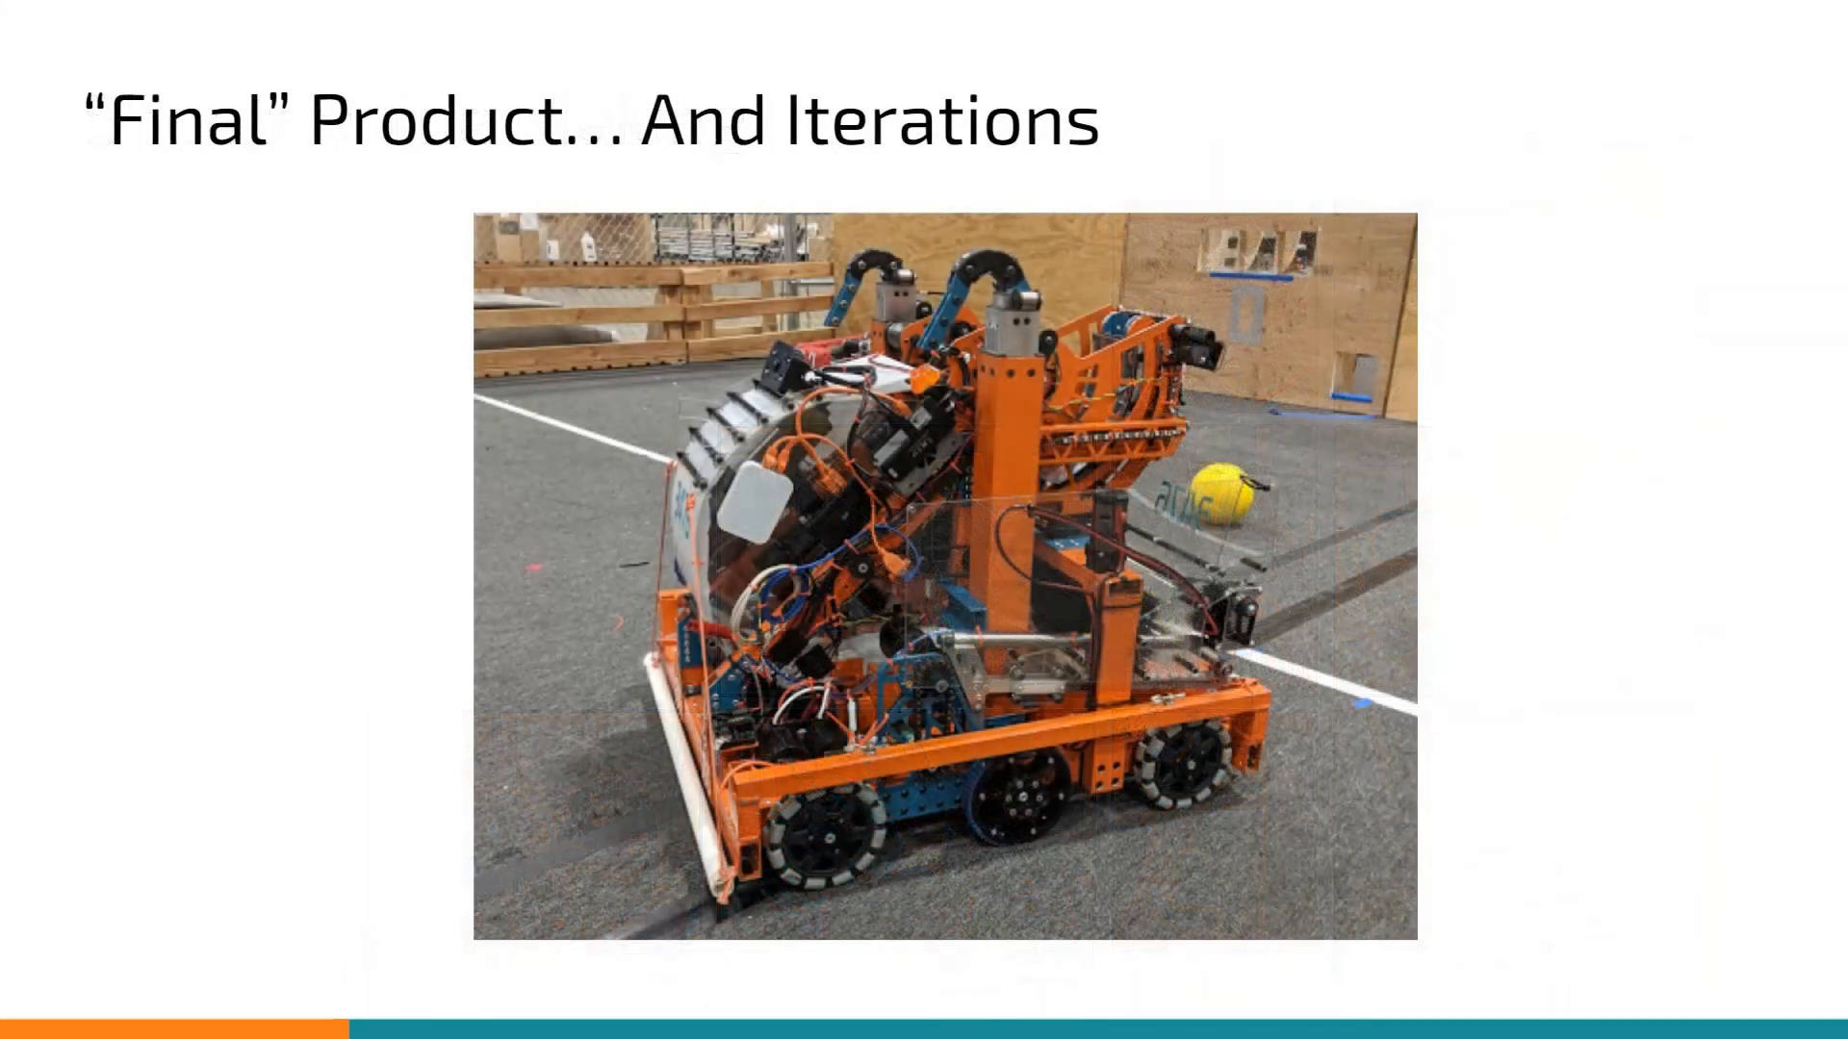